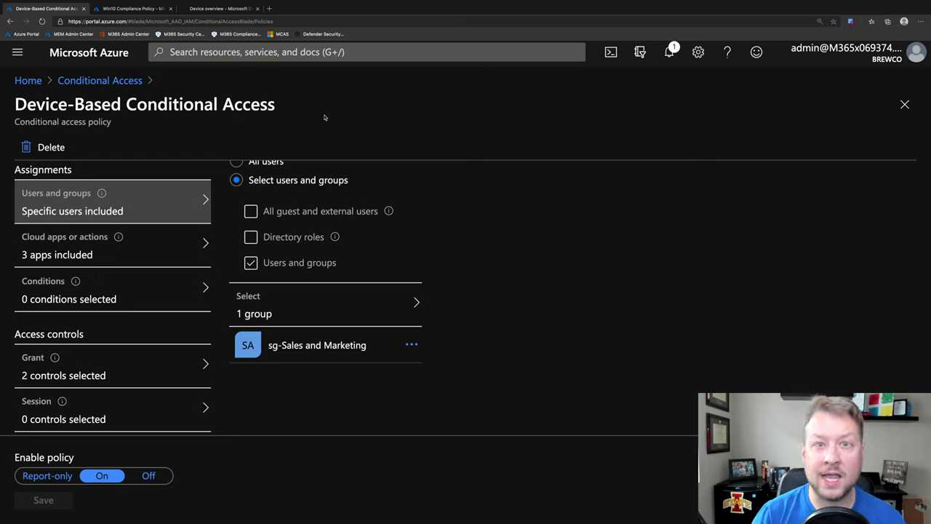
mouse_move(406, 333)
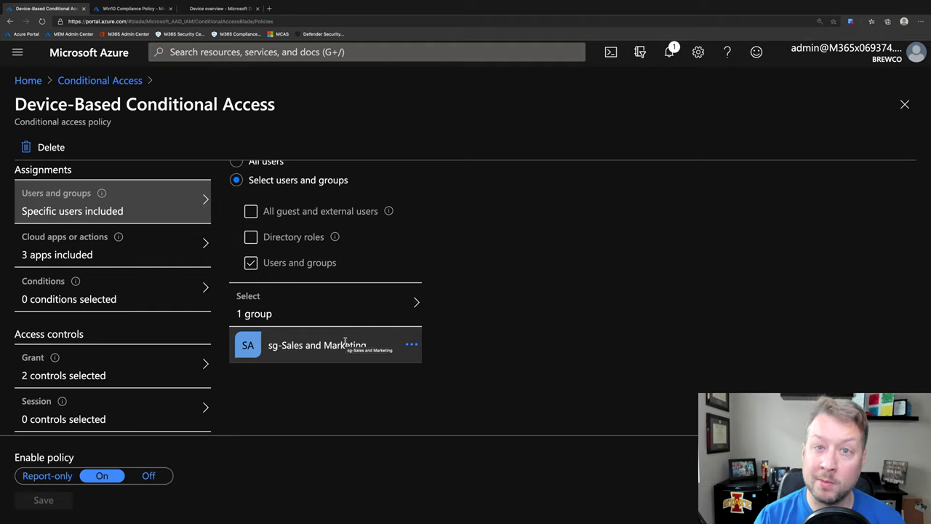
mouse_move(156, 256)
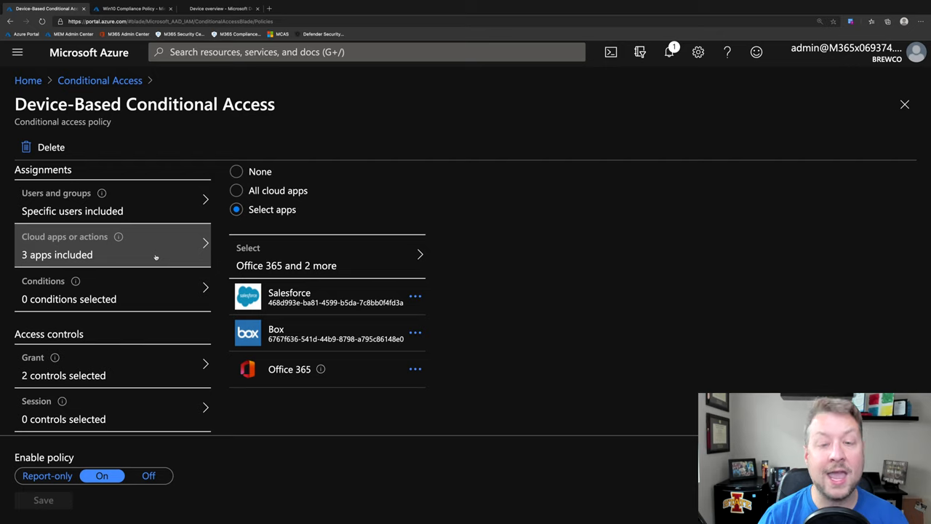
mouse_move(115, 350)
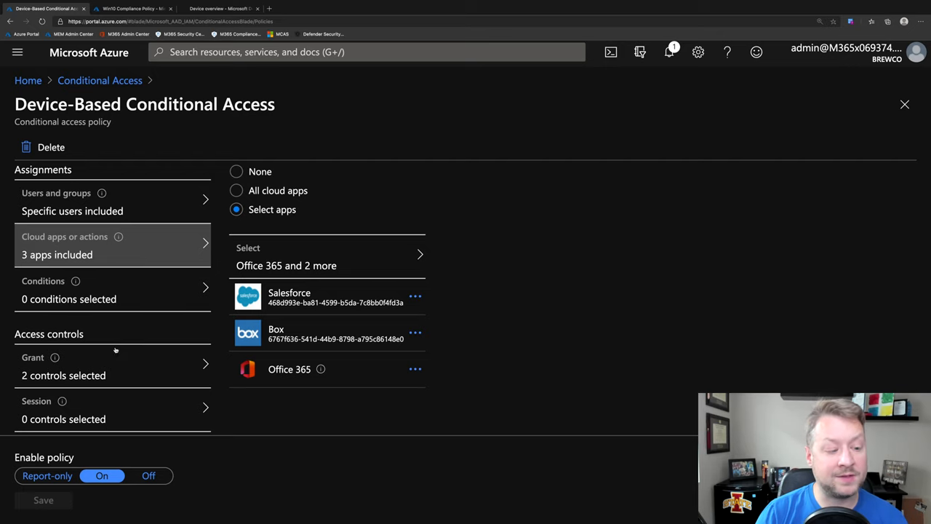
Open the Grant access controls of the Device-Based Conditional Access policy
click(112, 365)
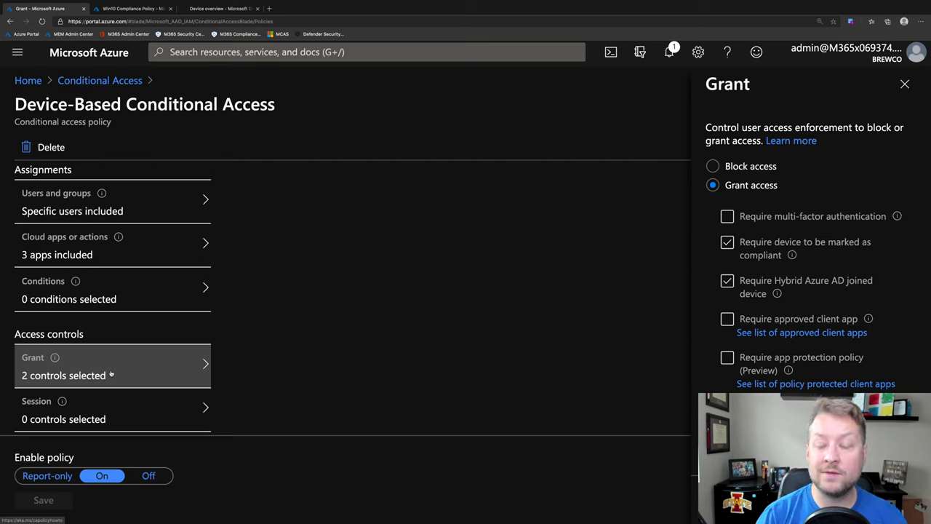
Review the Grant pane's compliant or Hybrid Azure AD joined device requirement, either control sufficing
scroll(down, 3)
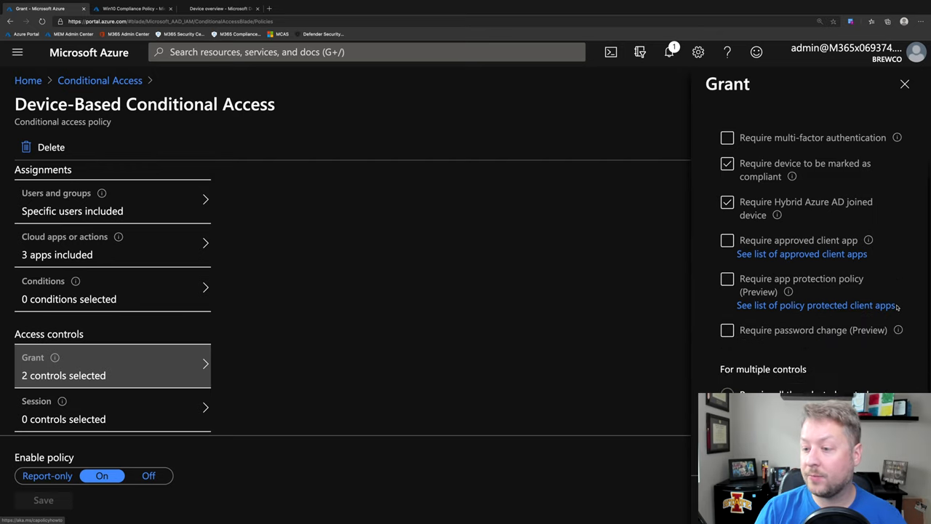
scroll(up, 3)
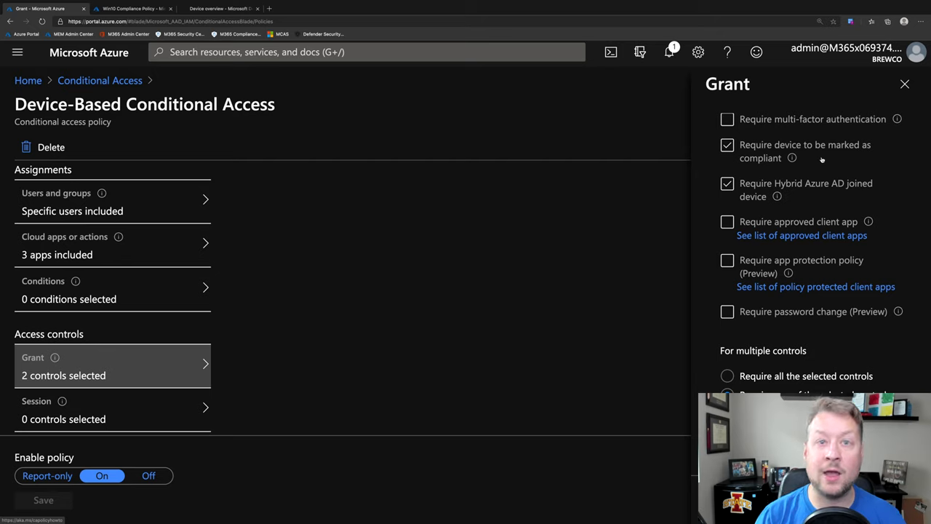
mouse_move(812, 194)
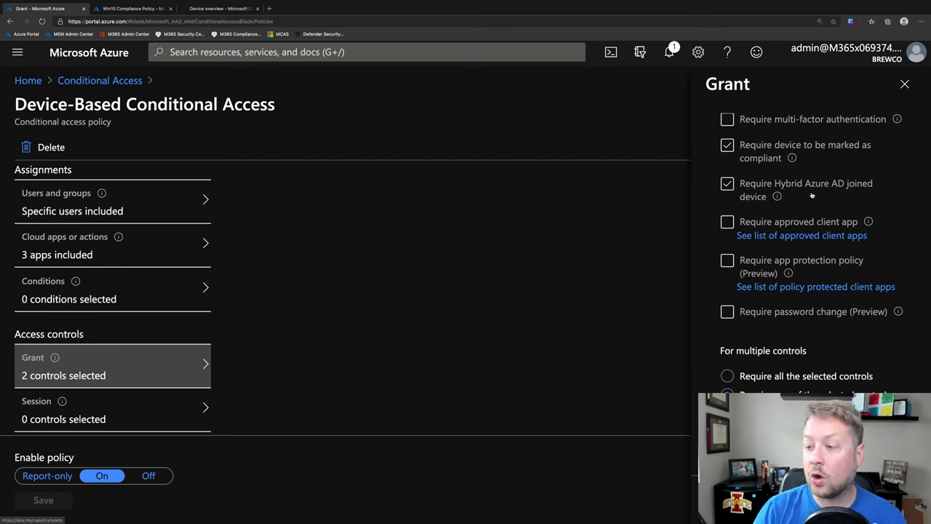
scroll(down, 3)
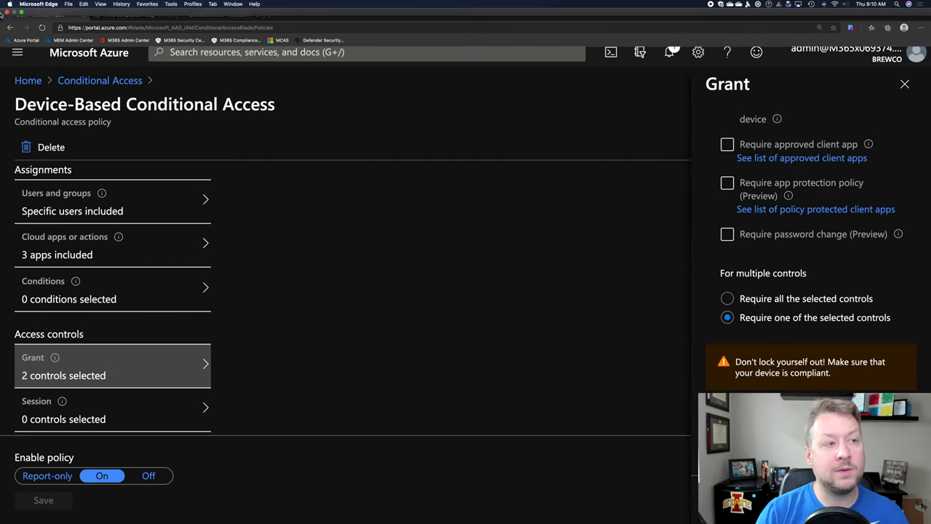
click(135, 24)
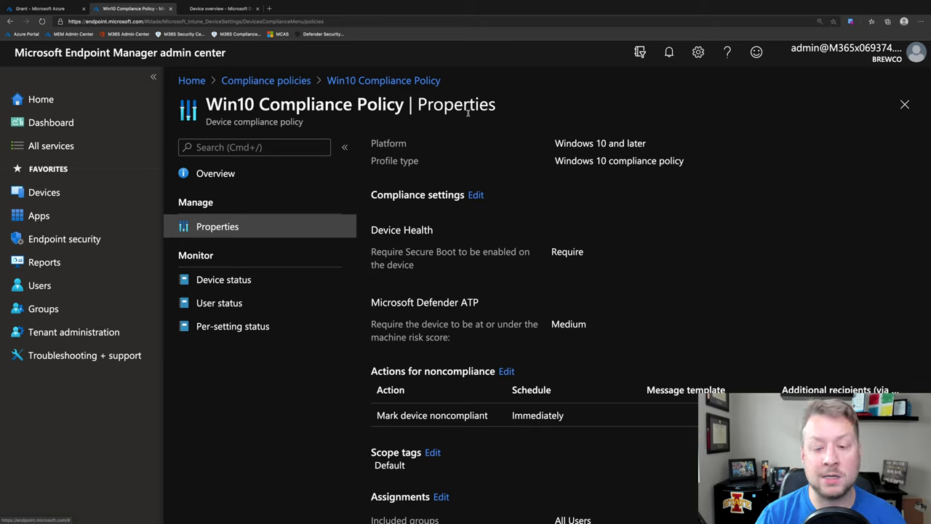
mouse_move(503, 245)
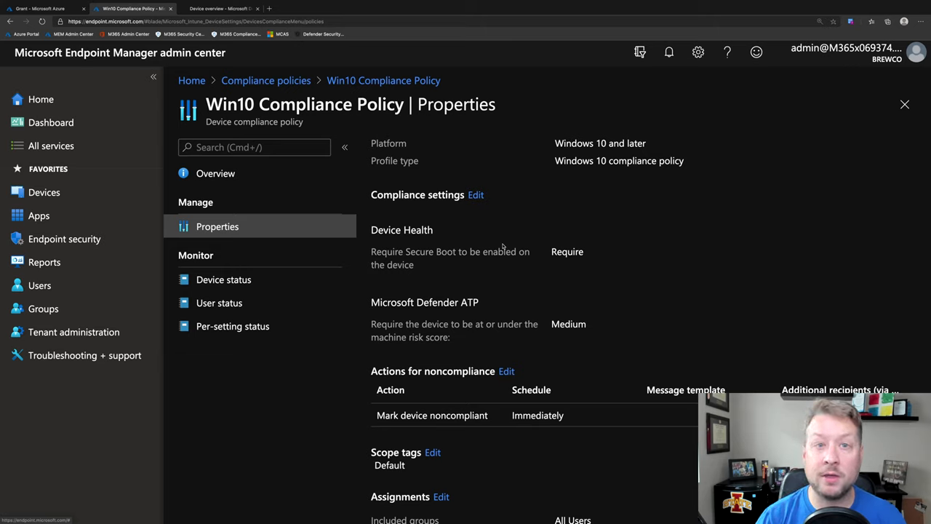
mouse_move(432, 269)
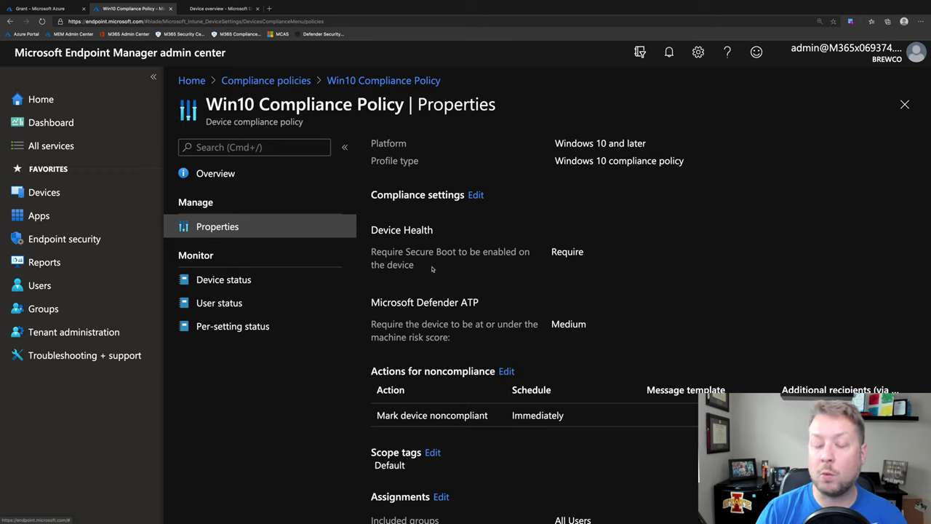
mouse_move(468, 338)
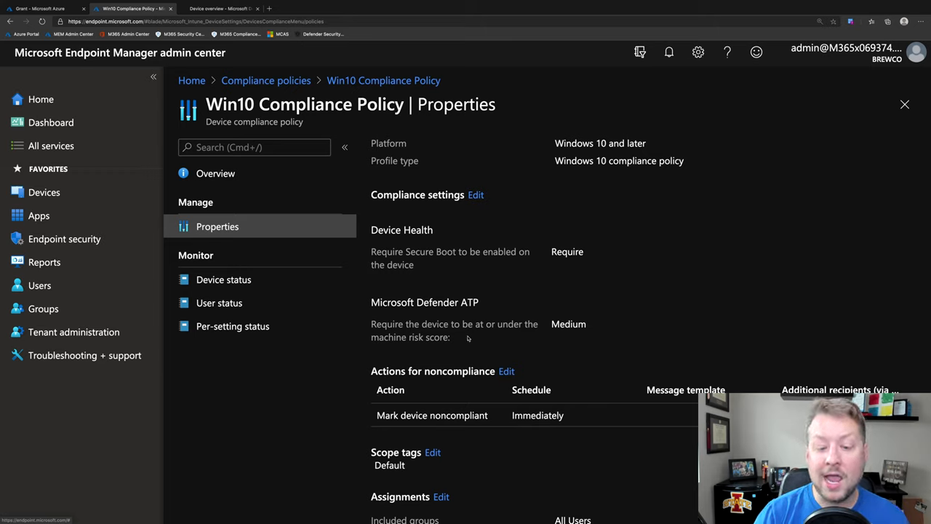
mouse_move(472, 351)
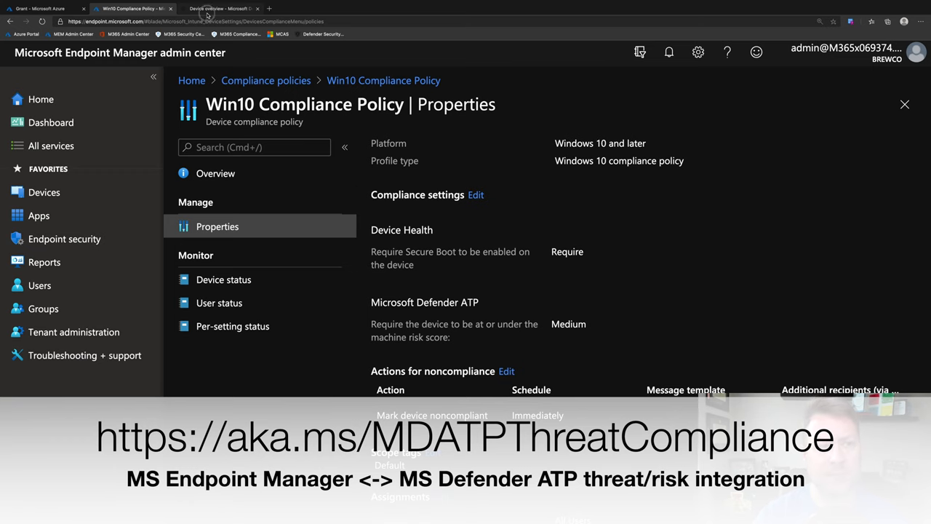
Switch to Defender to view the device overview for desktop-ao0gmqu
click(218, 8)
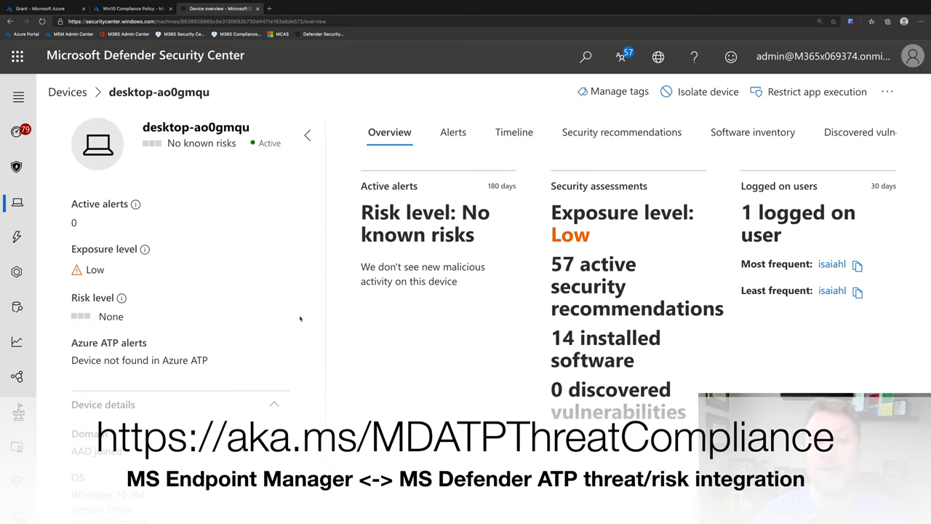
mouse_move(135, 321)
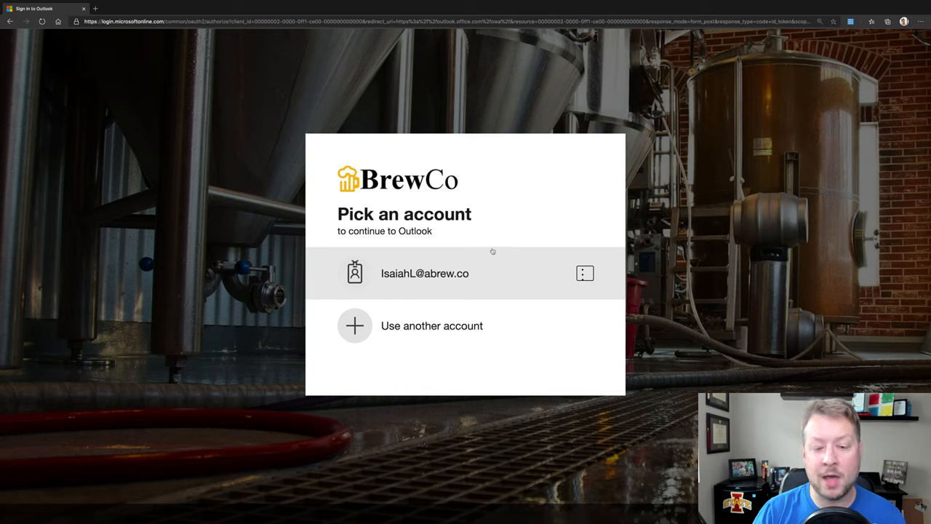
mouse_move(414, 278)
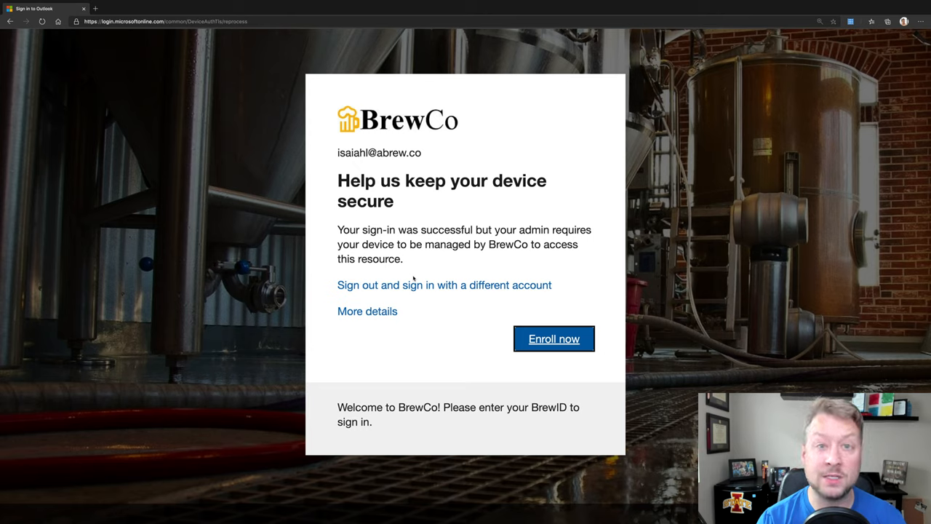
mouse_move(564, 357)
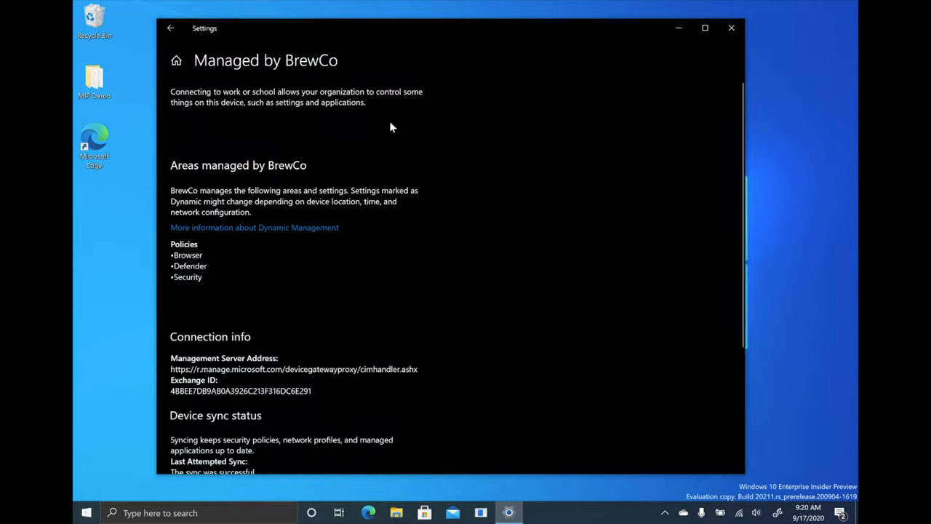
mouse_move(365, 70)
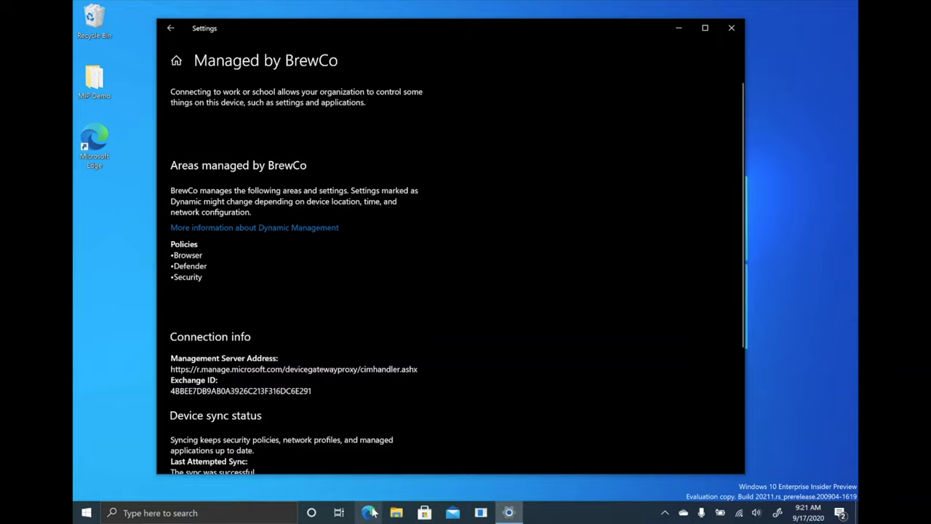
Launch Edge on the managed device to reach the Outlook inbox, then open Files - OneDrive
click(368, 512)
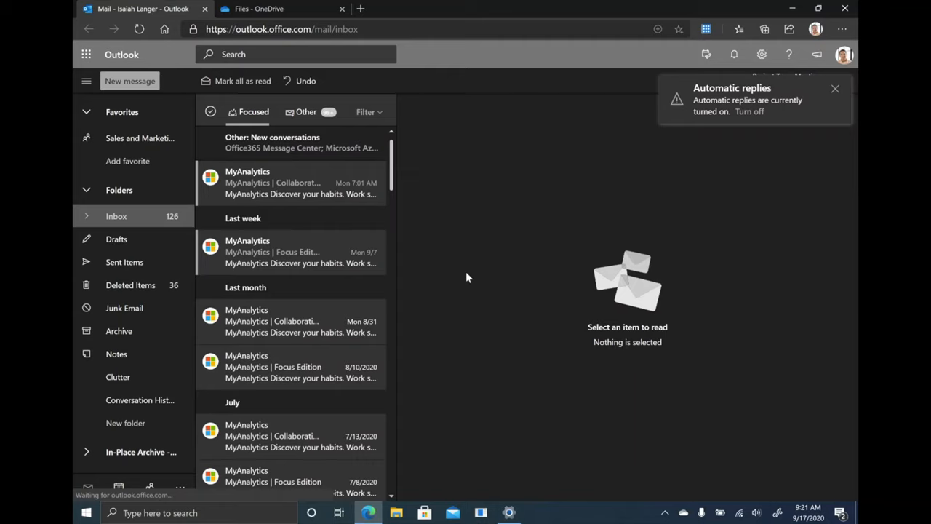
mouse_move(476, 150)
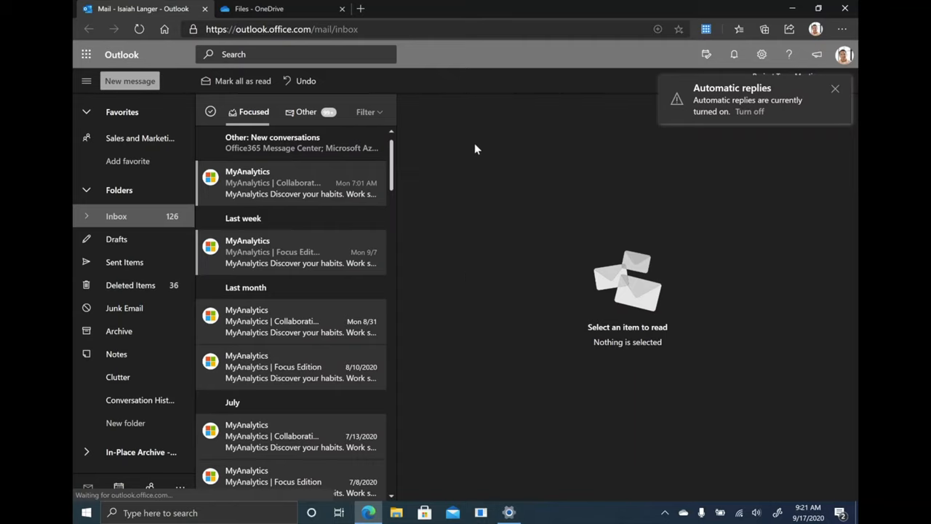
mouse_move(282, 8)
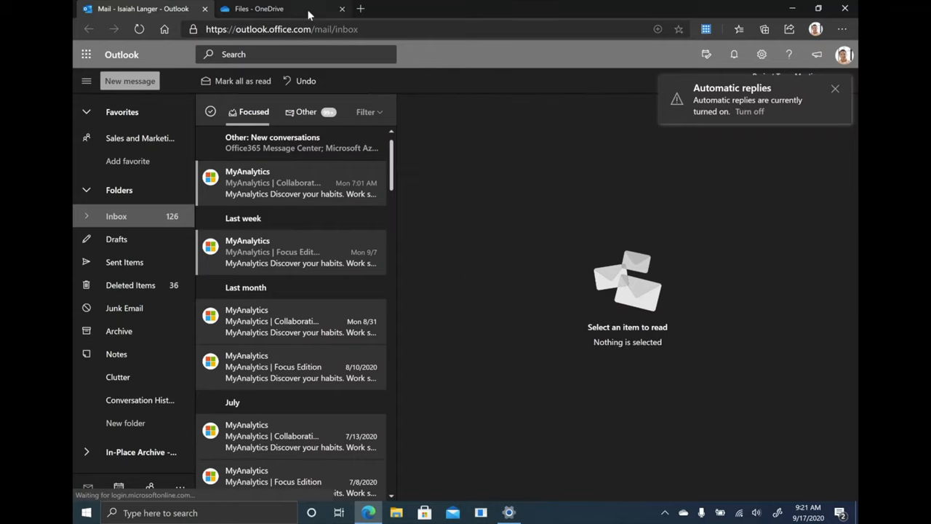
click(258, 8)
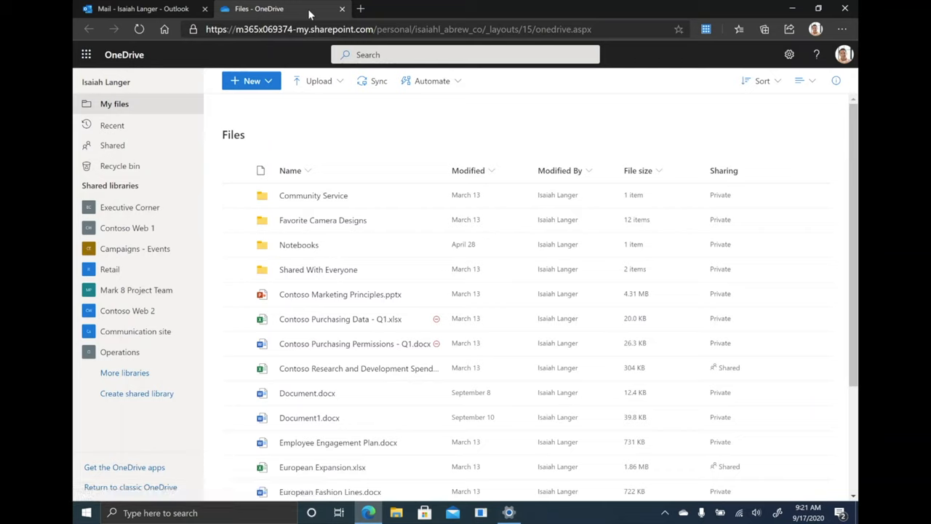